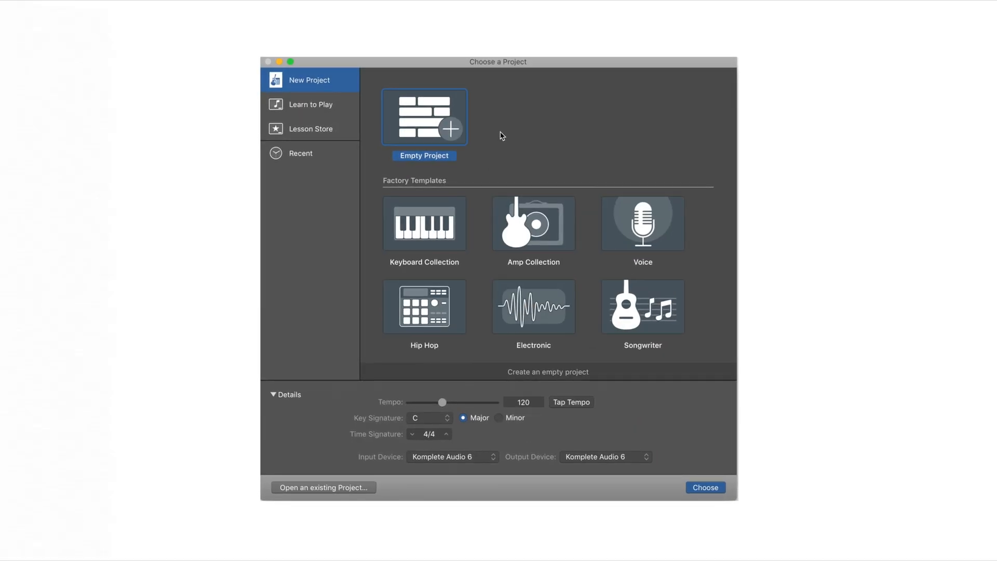
- Start an Empty Project with a single Audio track for microphone recording
left_click(705, 487)
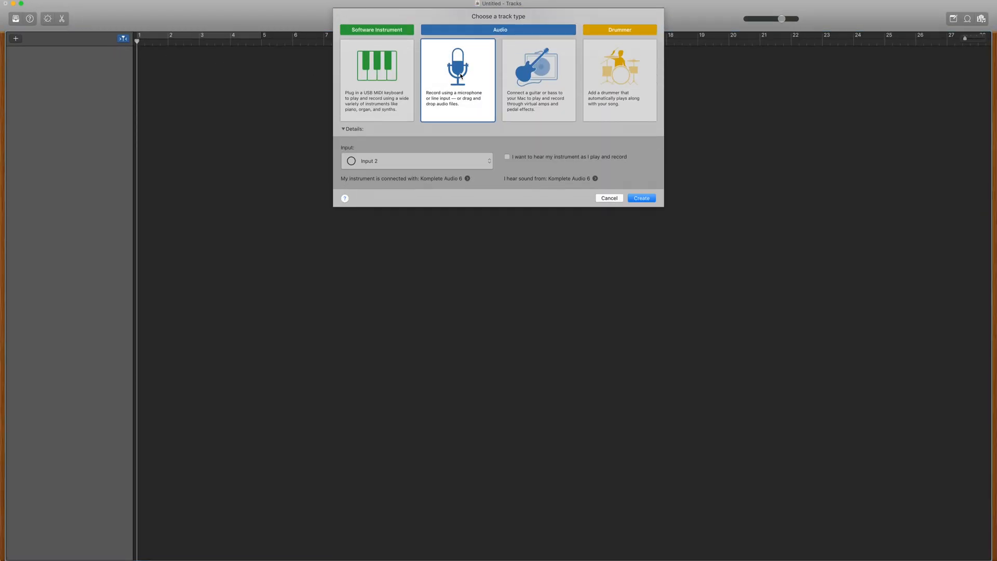
left_click(641, 198)
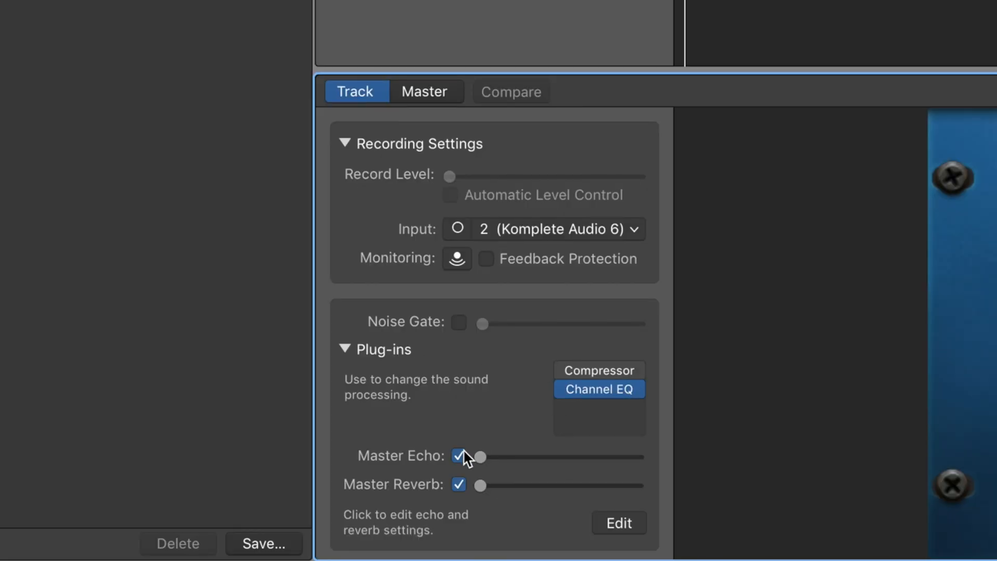
- Turn off the track's Master Echo and Master Reverb, then view the master effect settings
left_click_drag(480, 457, 598, 457)
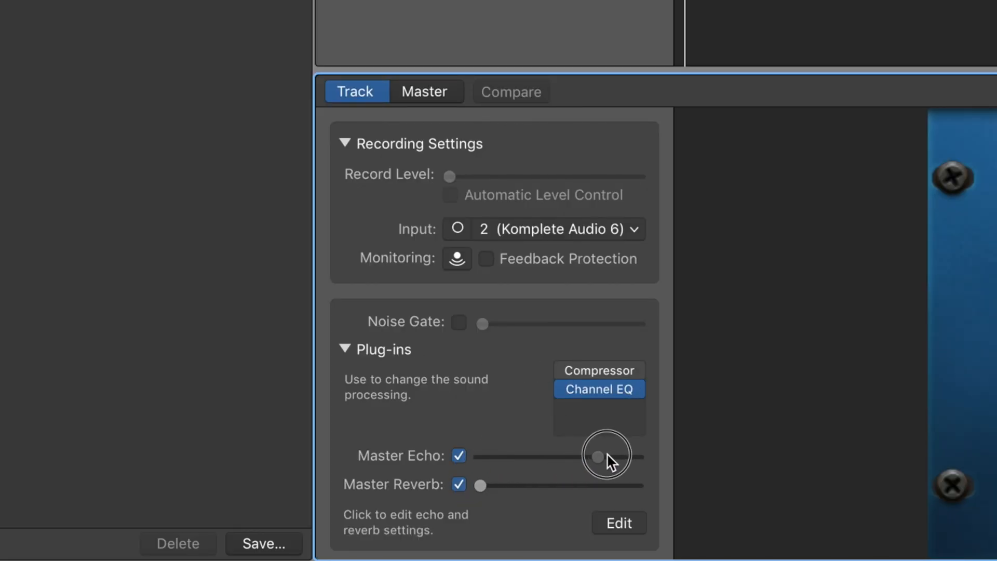
left_click_drag(598, 457, 479, 456)
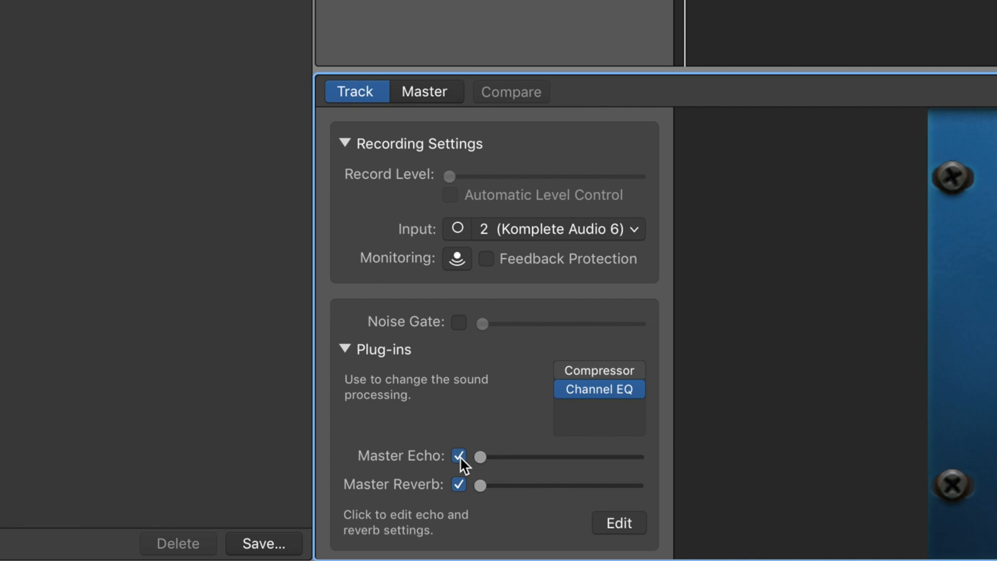
left_click(459, 456)
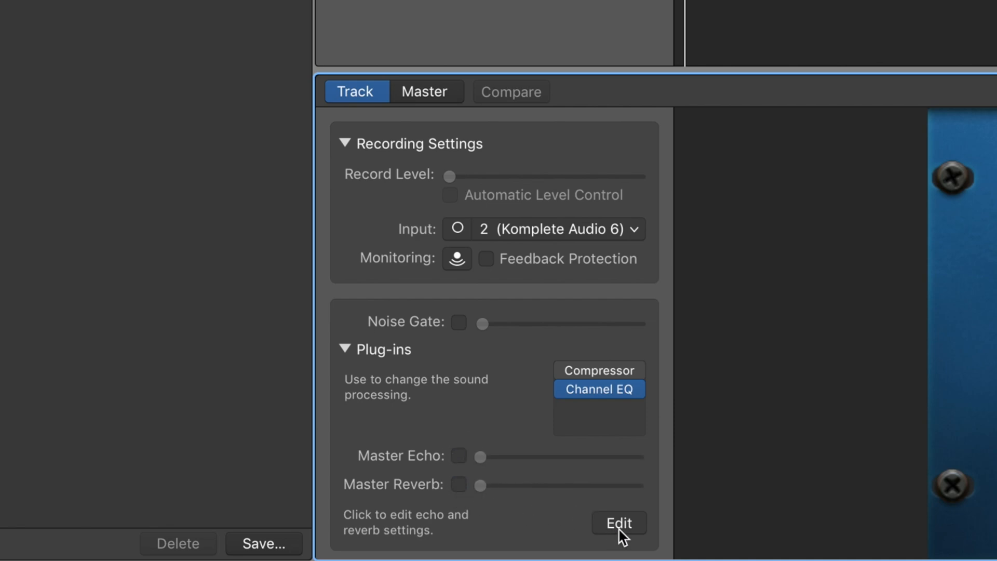
left_click(618, 523)
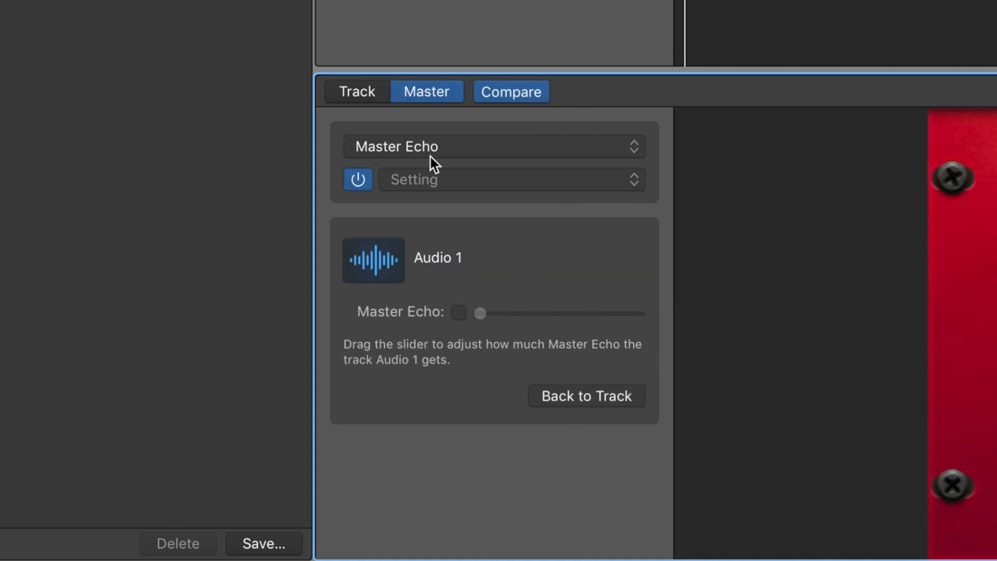
- Power off Master Echo, switch the master effect to Small Hall, and untick its Reverb
left_click(358, 179)
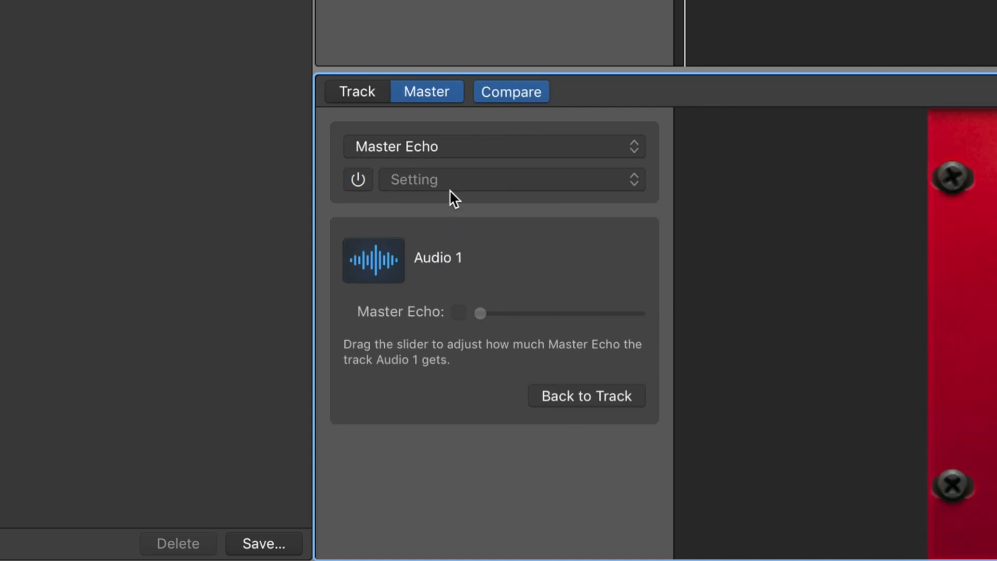
left_click(493, 147)
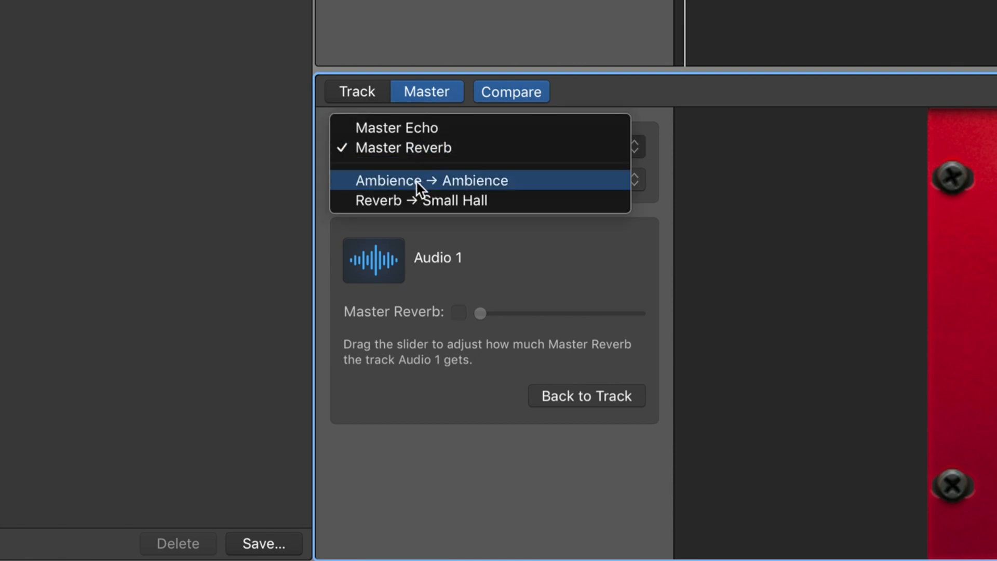
left_click(429, 181)
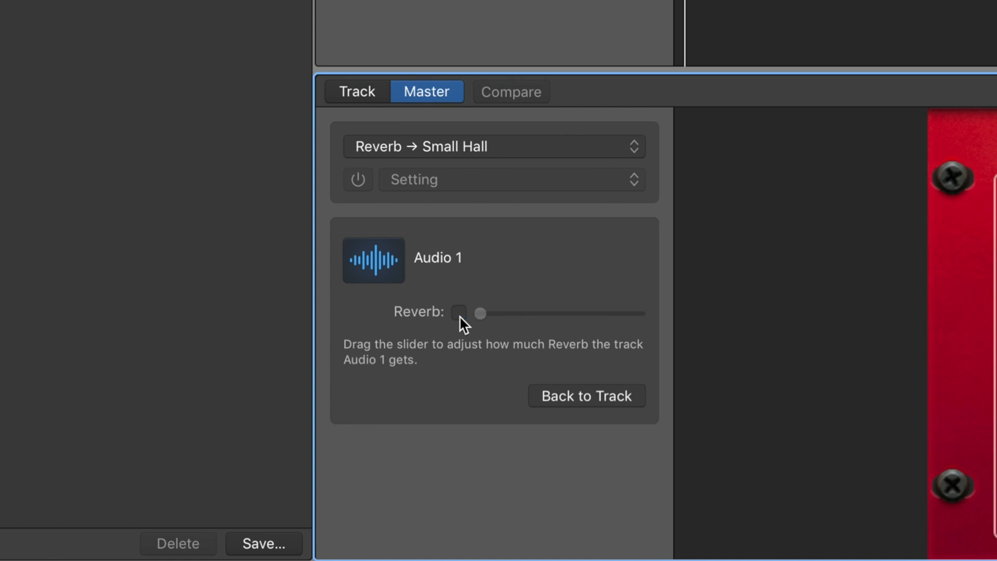
left_click(355, 91)
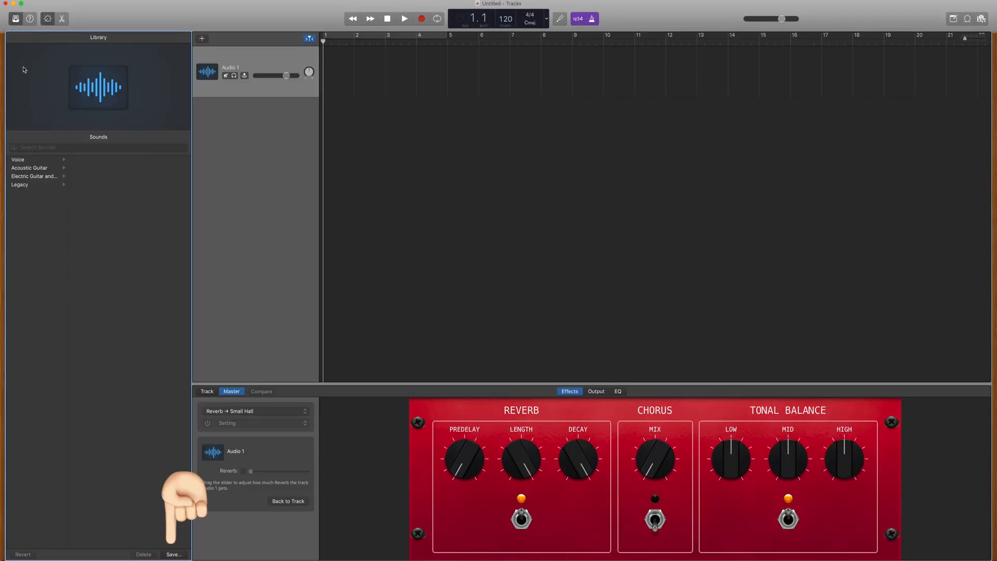
- Save the track's sound as a user patch named 'Vocal'
left_click(173, 554)
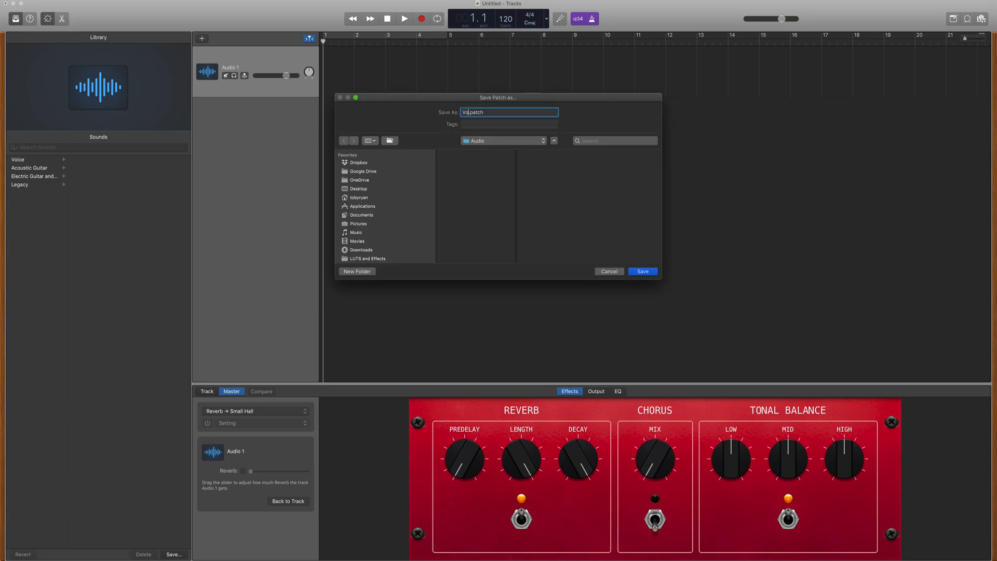
left_click(643, 272)
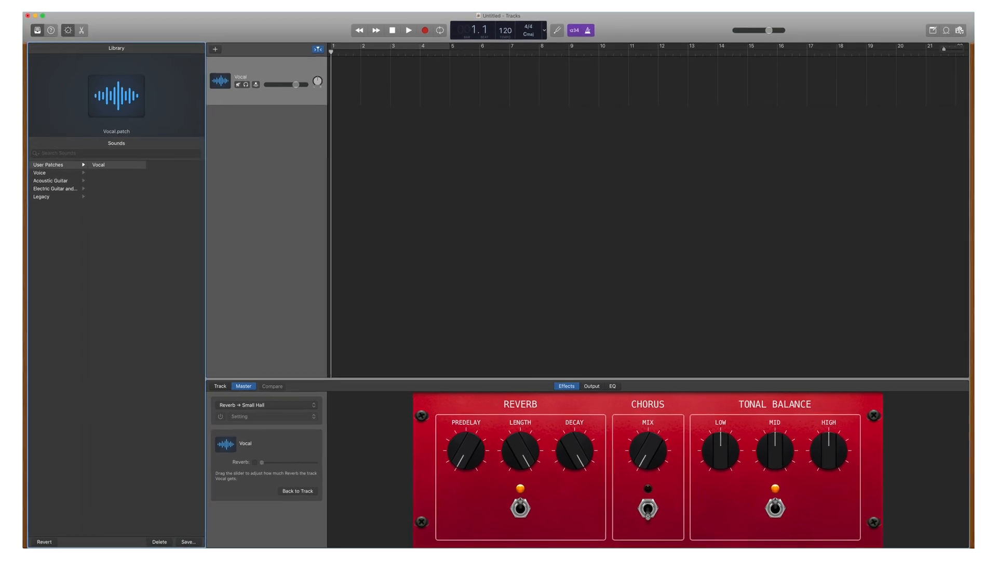